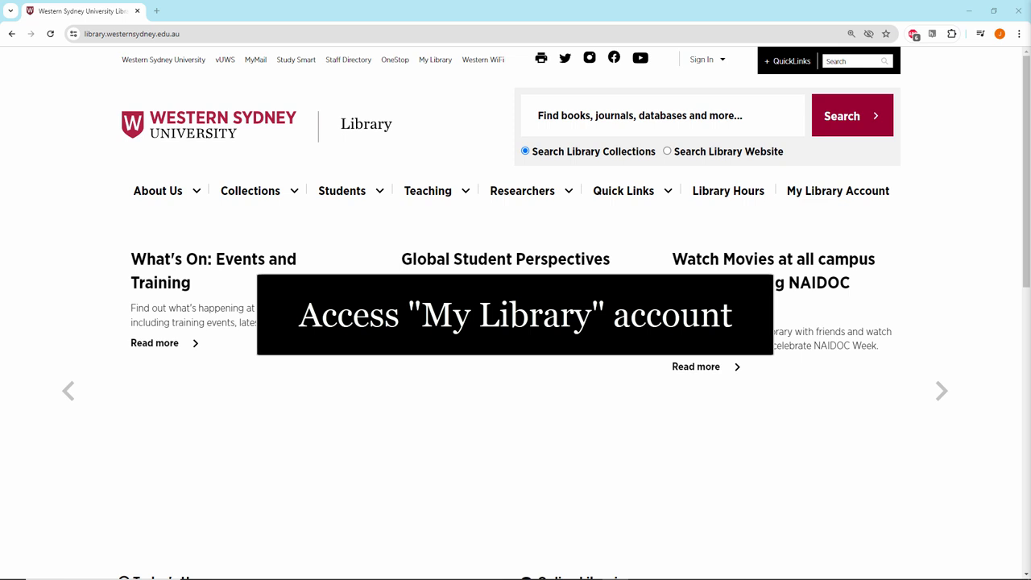
Go from the library homepage navigation bar to the My Library Account page.
left_click(435, 60)
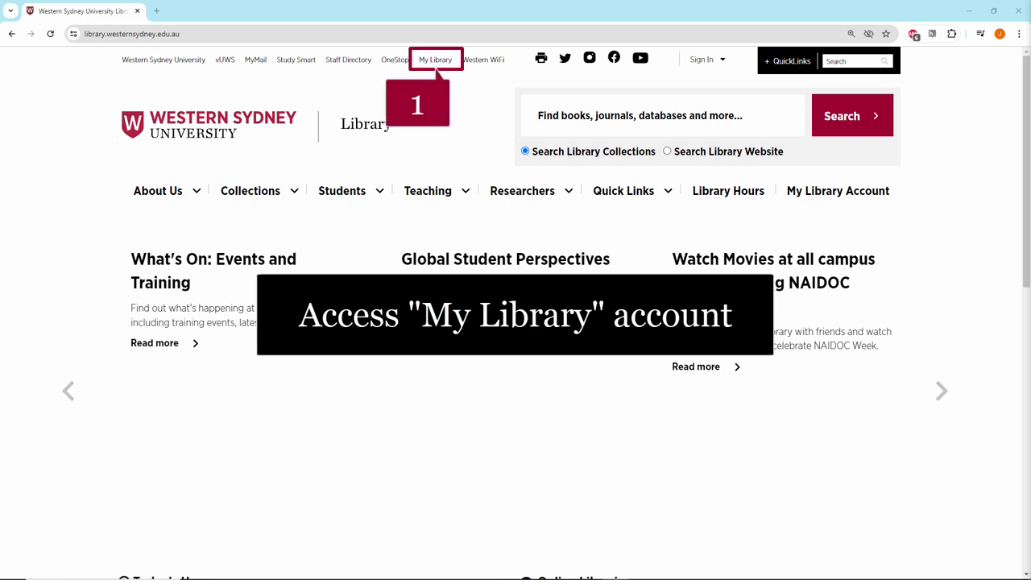
left_click(702, 57)
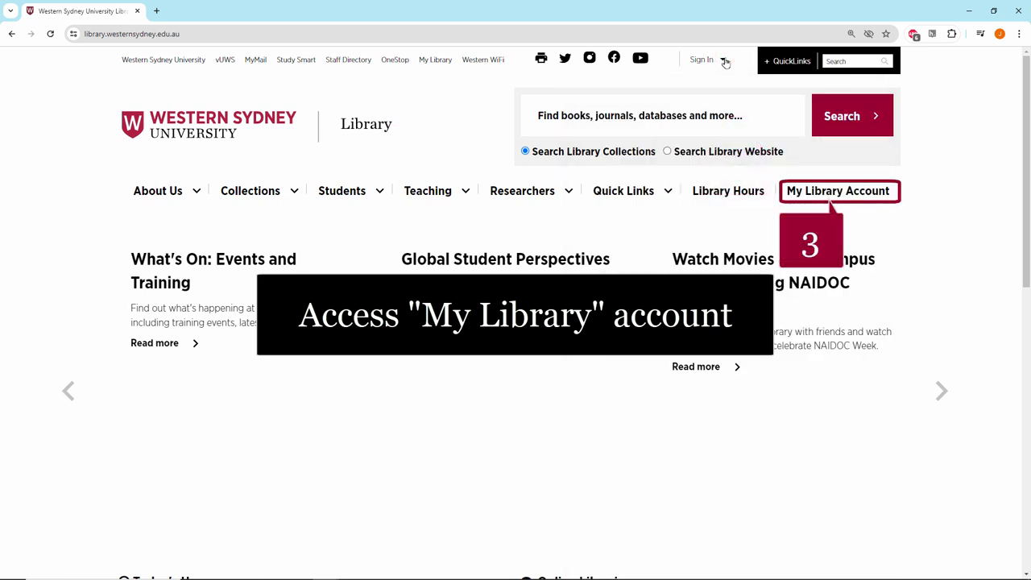
left_click(838, 190)
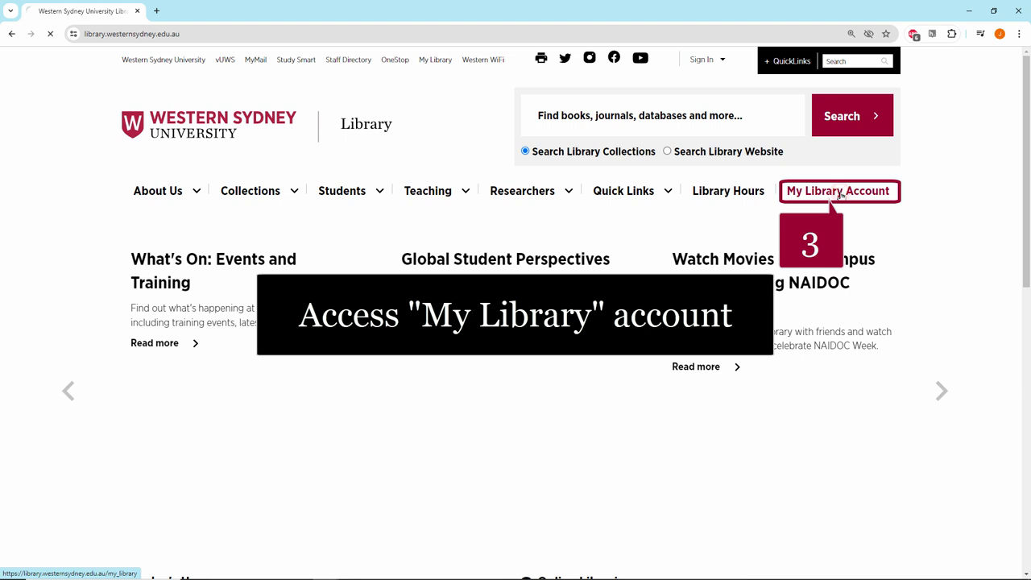
Choose the WSU Students + Staff login option on the 'Log in using' page.
left_click(837, 190)
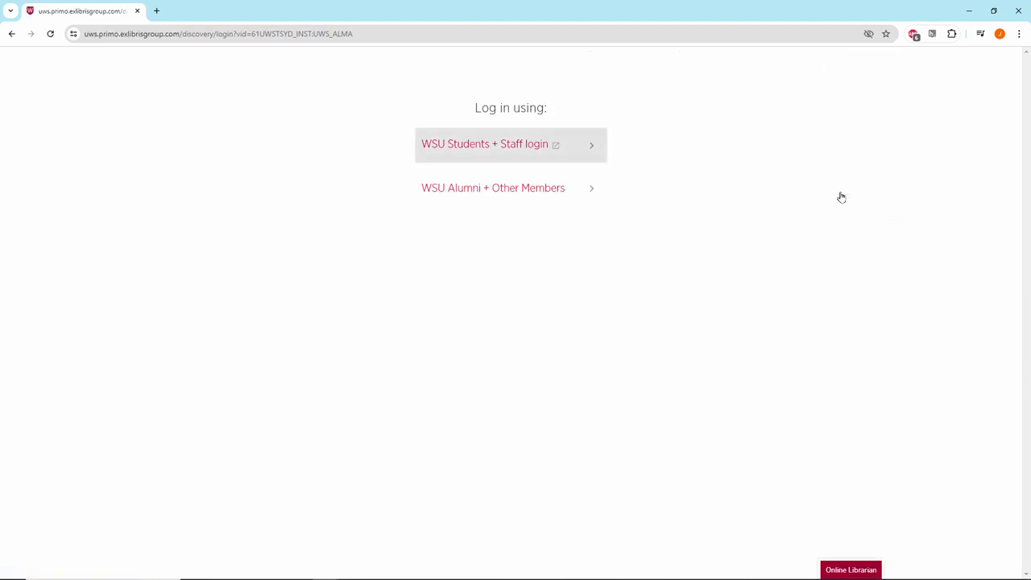
mouse_move(485, 145)
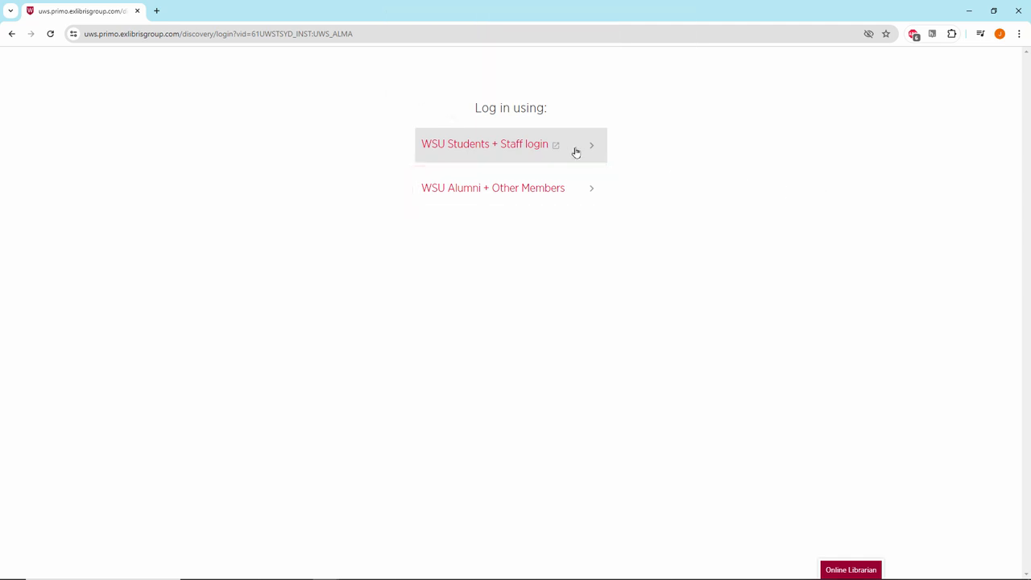
left_click(485, 143)
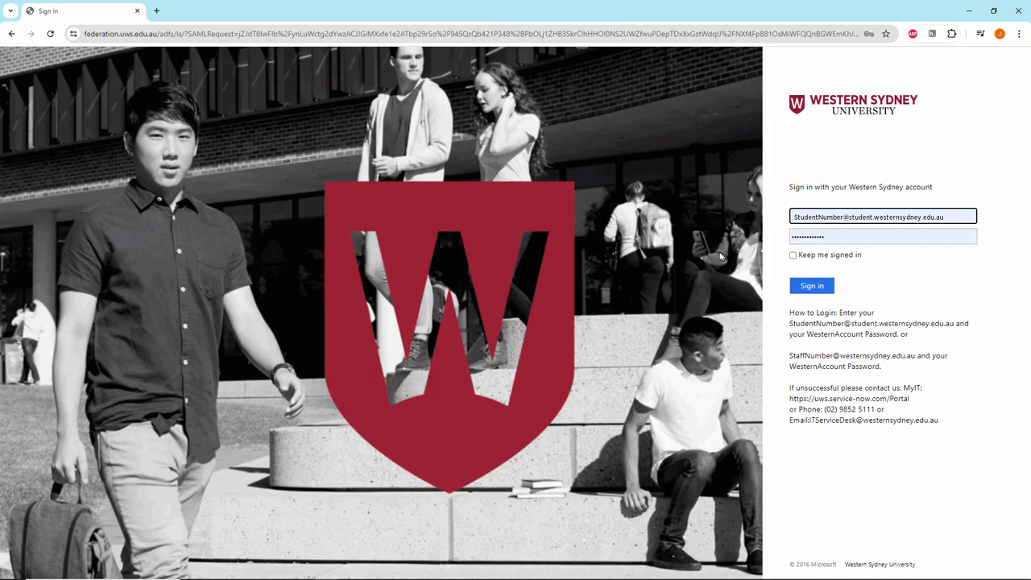
Sign in with the entered student email and password to reach the Loans tab.
left_click(812, 286)
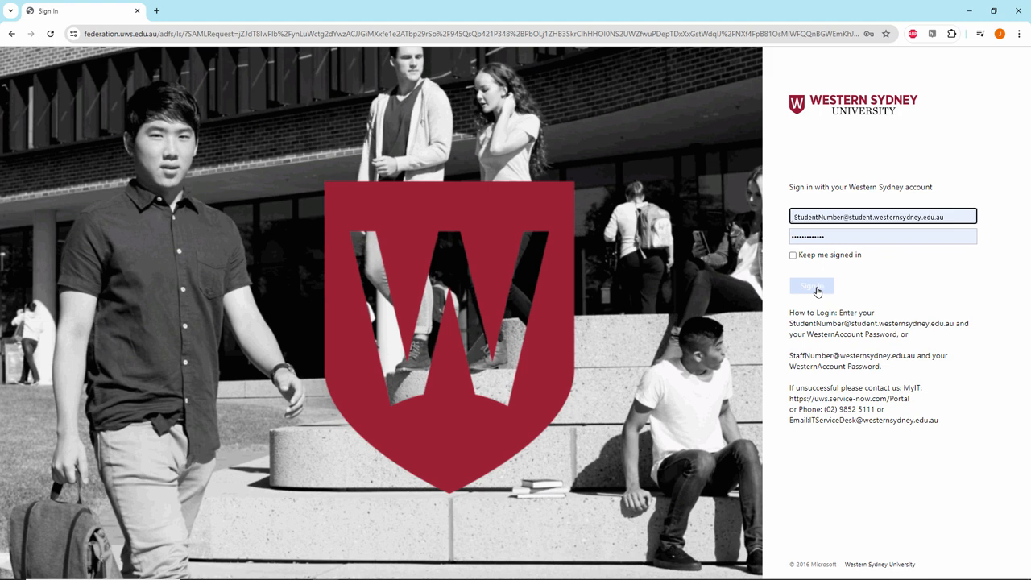
left_click(812, 287)
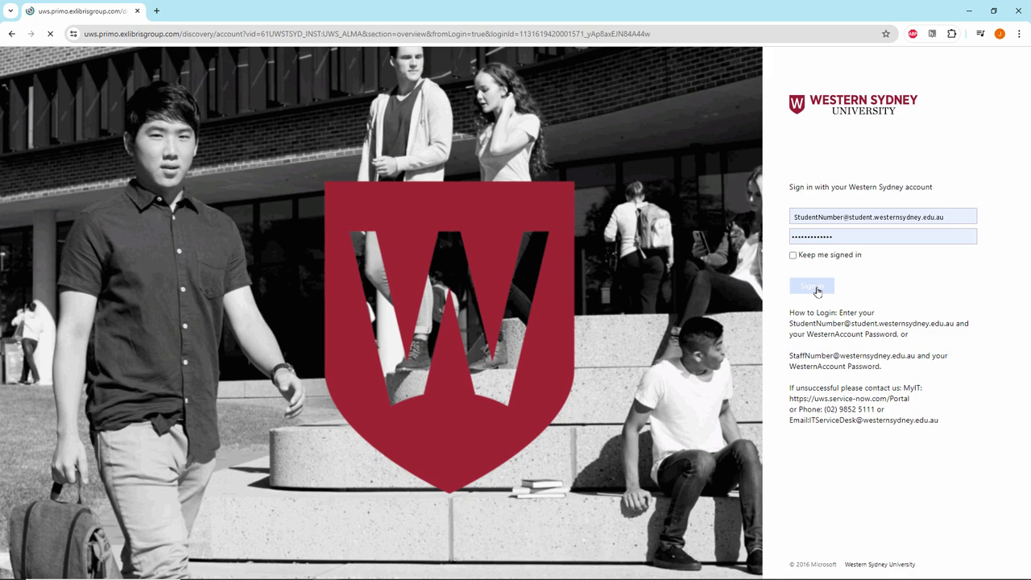
left_click(810, 286)
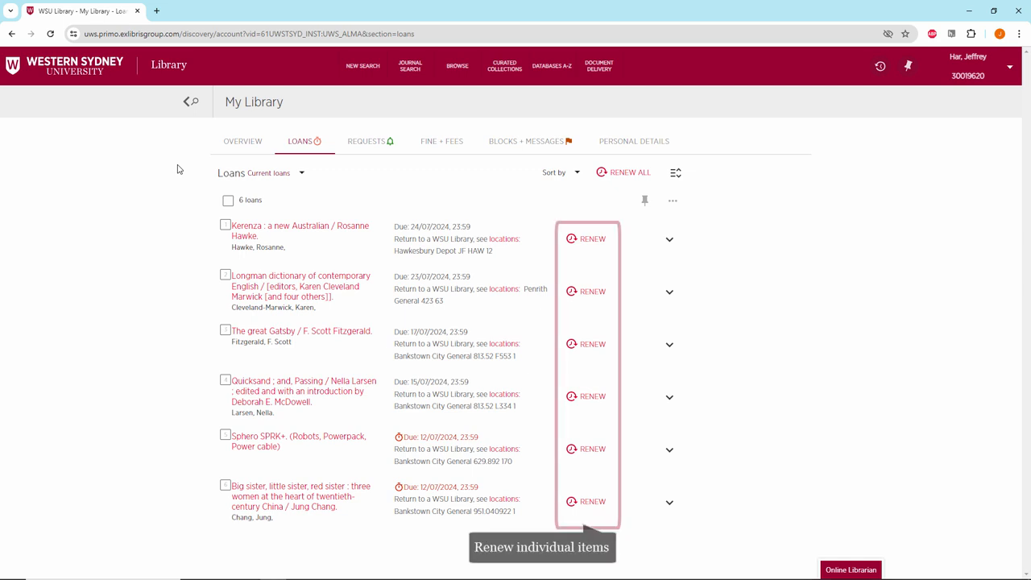
mouse_move(630, 173)
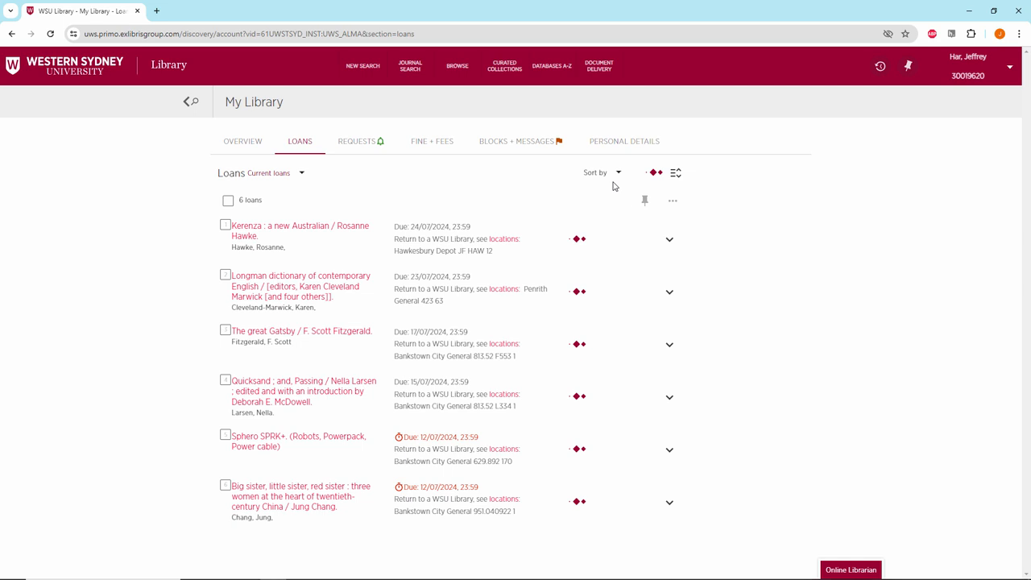
Select the Quicksand loan and renew it alone, producing a cannot-be-renewed notice.
left_click(631, 172)
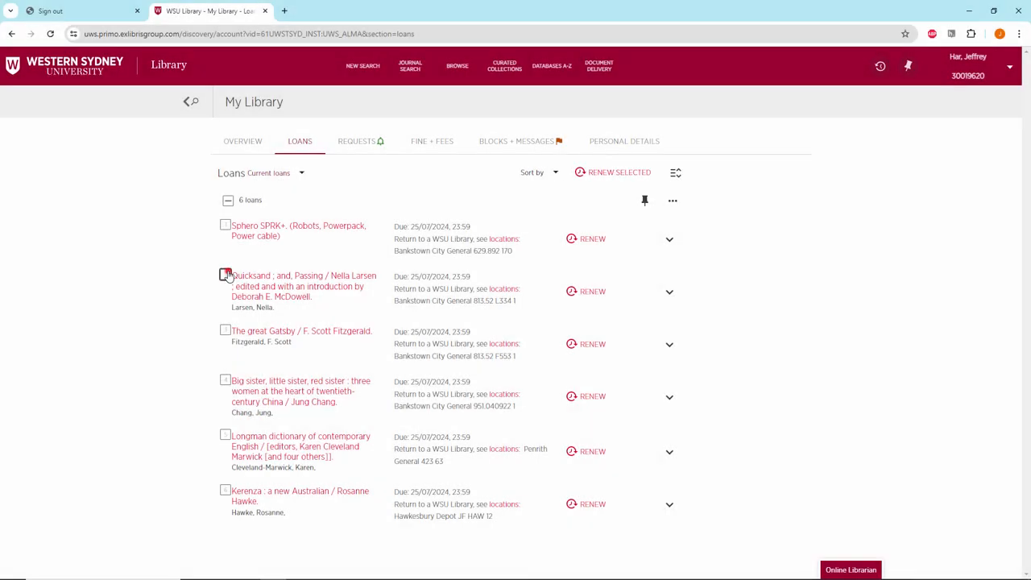
left_click(226, 274)
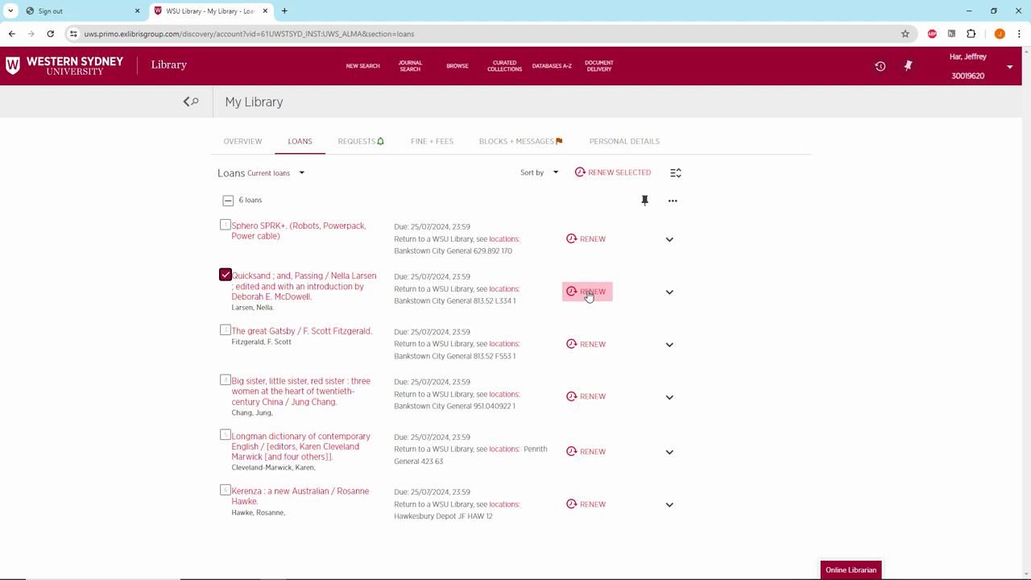
left_click(593, 290)
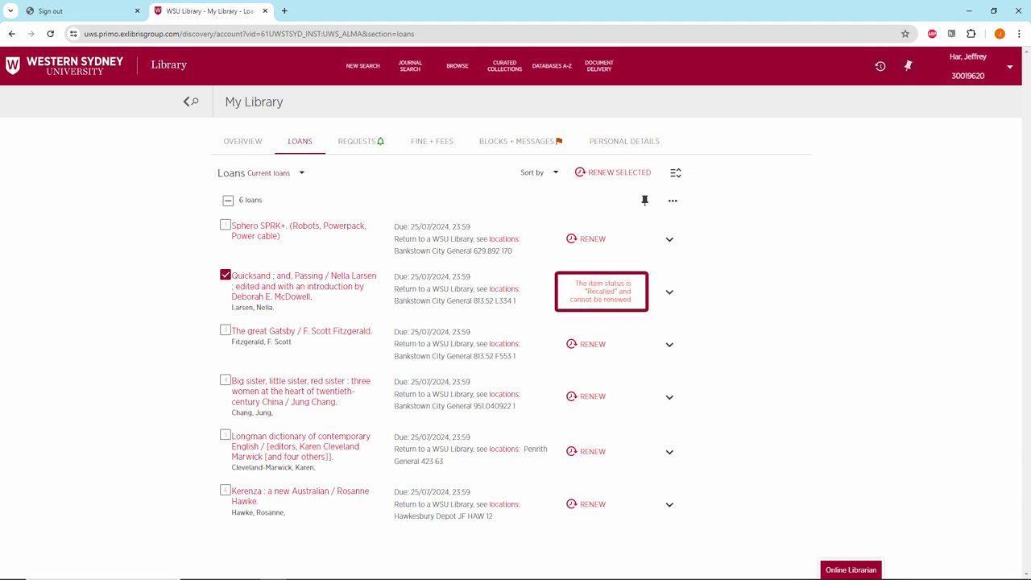